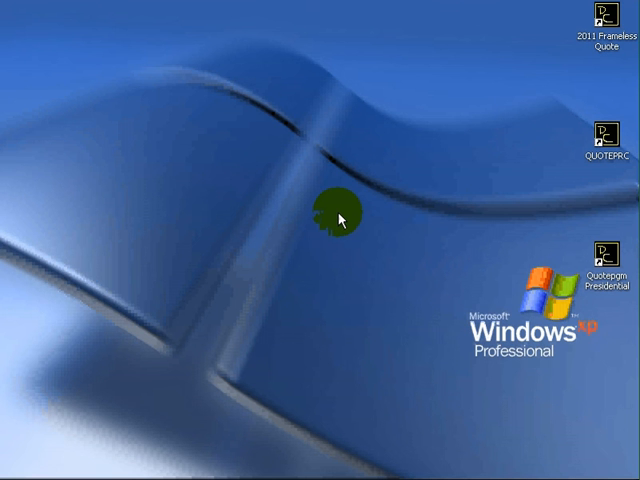
mouse_move(520, 120)
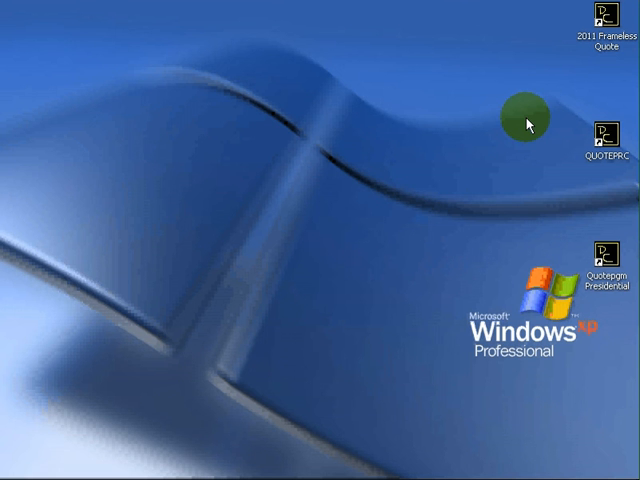
mouse_move(520, 60)
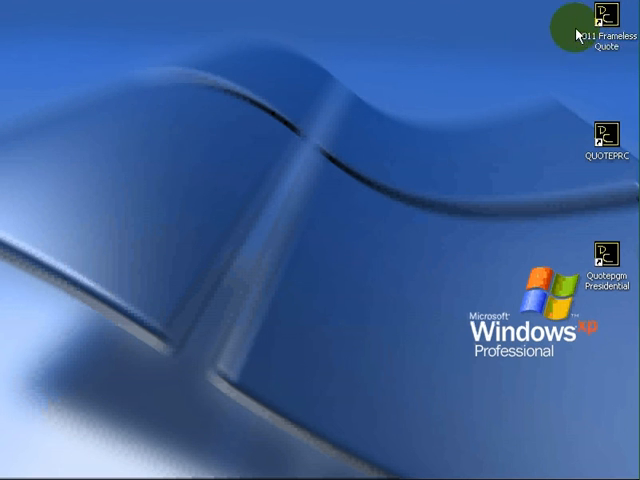
mouse_move(600, 16)
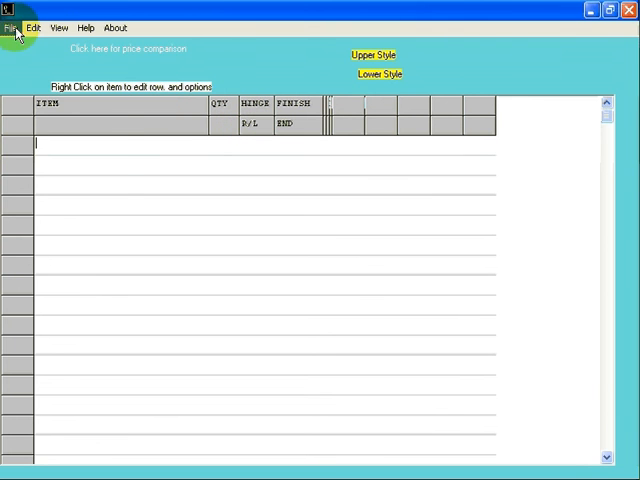
Step: Start a new quote from the File menu, showing the Order Information form
click(12, 28)
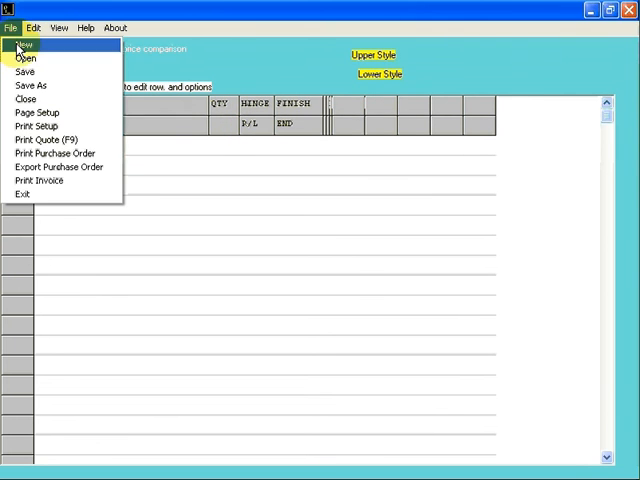
click(24, 46)
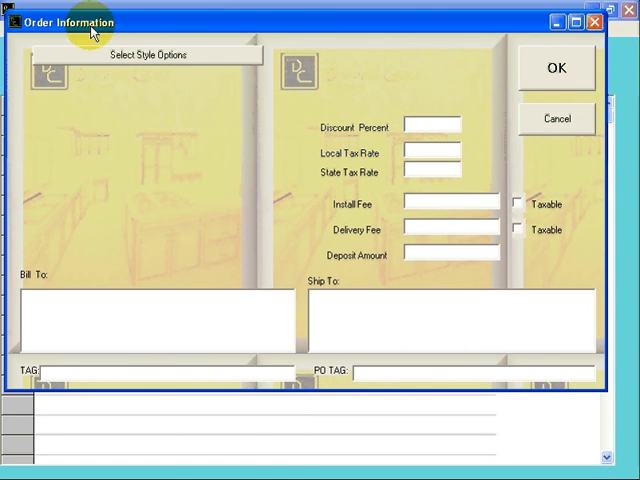
mouse_move(78, 60)
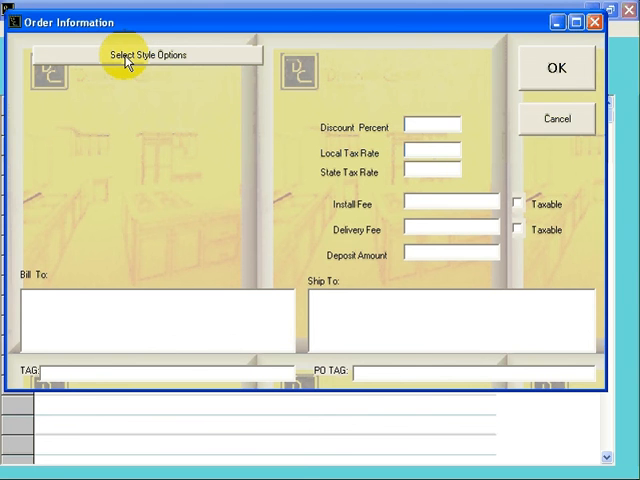
Step: Browse the upper door style list in the style chooser down to the EURO styles
click(148, 56)
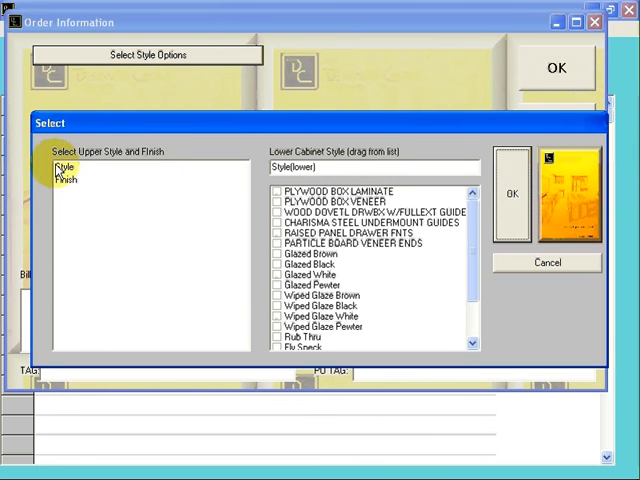
click(62, 168)
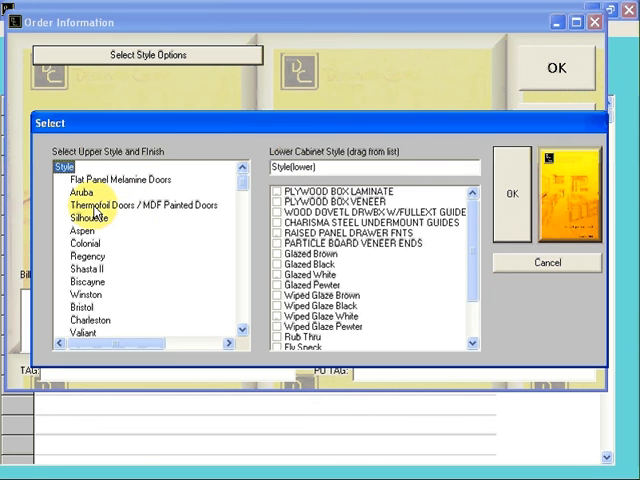
scroll(down, 3)
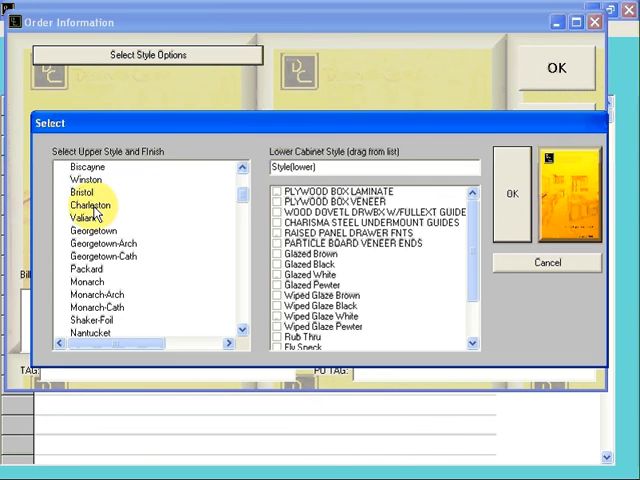
scroll(down, 3)
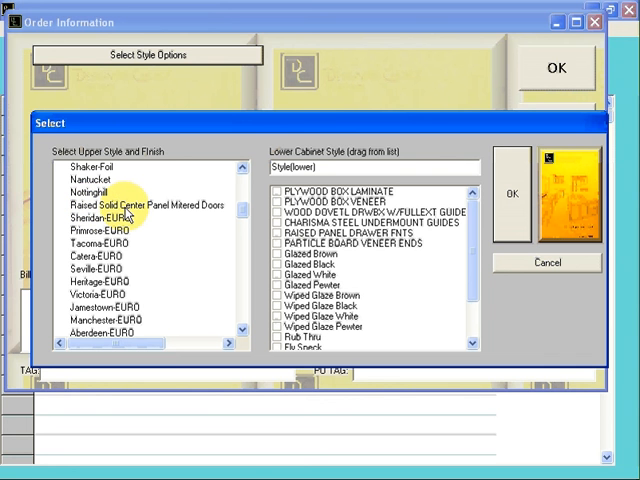
click(116, 204)
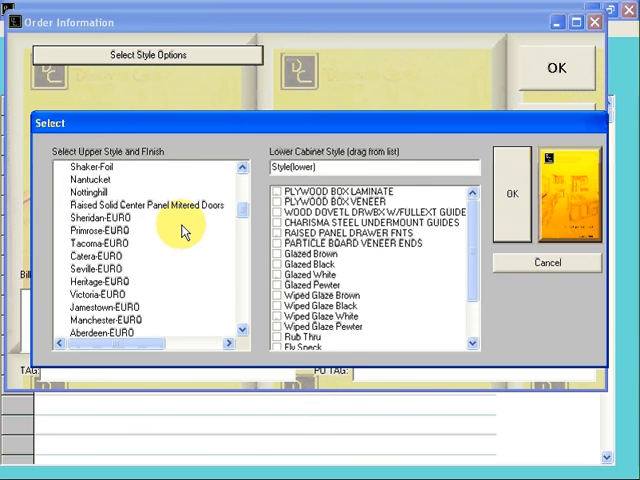
scroll(down, 3)
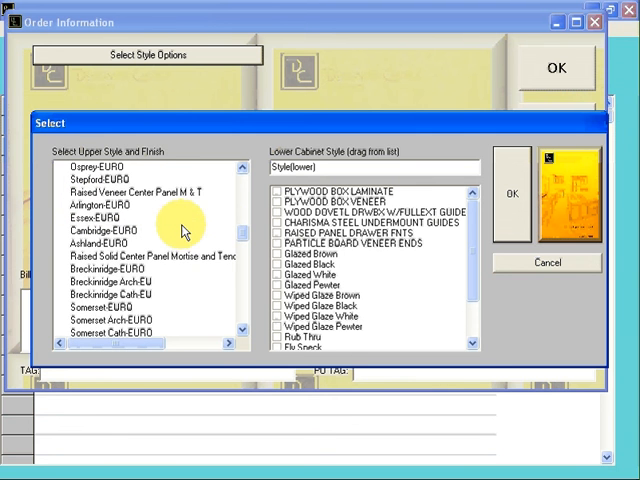
click(150, 256)
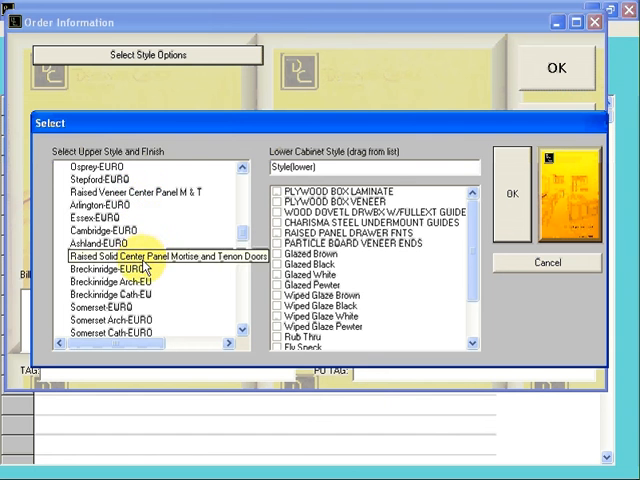
scroll(down, 3)
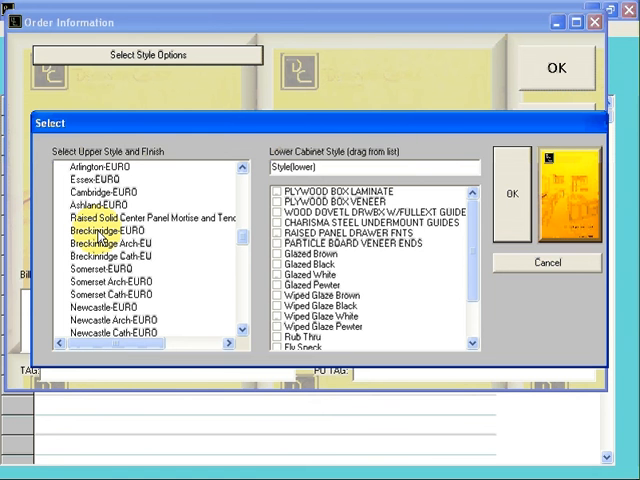
Step: Choose Breckinridge-EURO as the upper cabinet door style
click(98, 204)
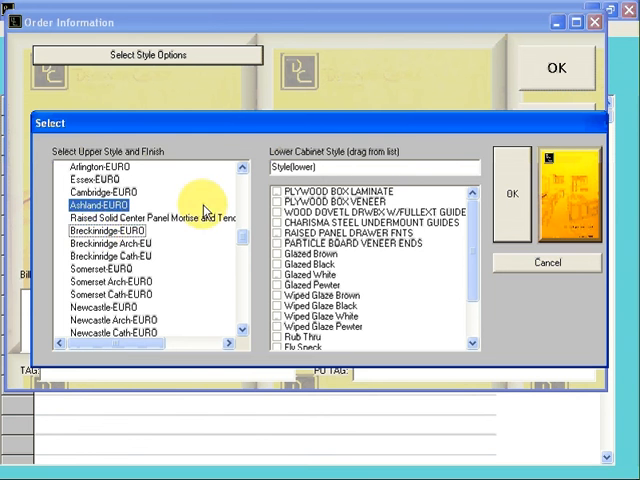
click(108, 232)
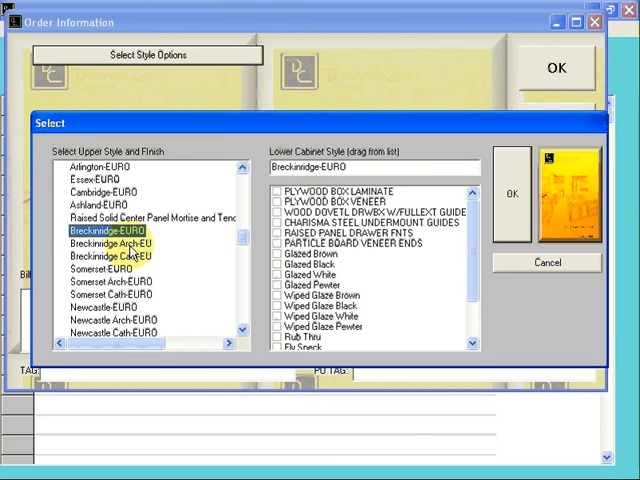
Step: Choose Breckinridge Arch-EU for the upper cabinets
click(110, 244)
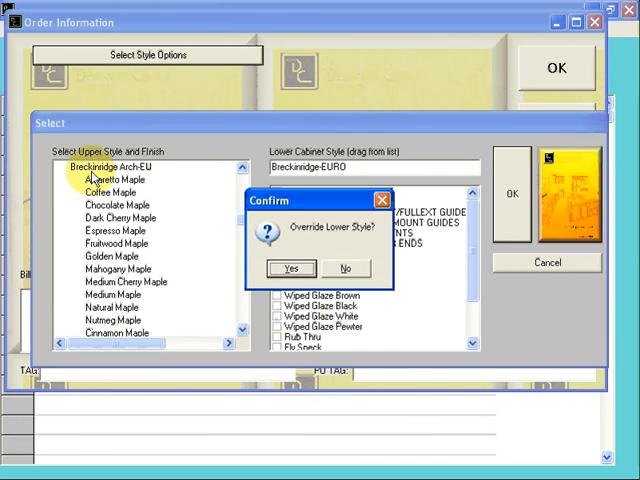
mouse_move(140, 170)
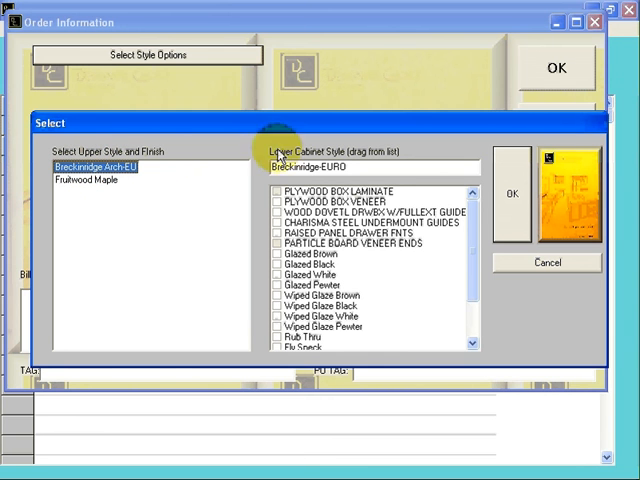
mouse_move(376, 168)
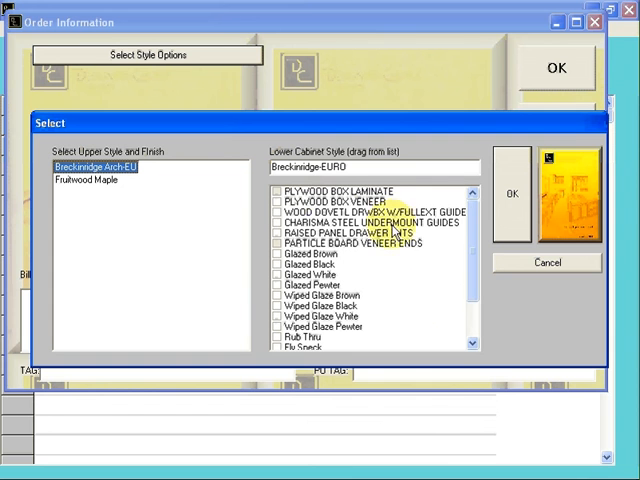
Step: Tick raised panel drawer fronts in the lower cabinet options and scroll toward the Glazed Black finish
click(276, 204)
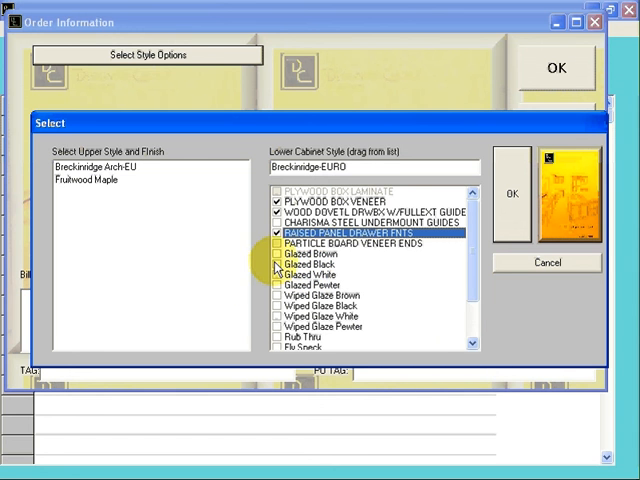
click(310, 264)
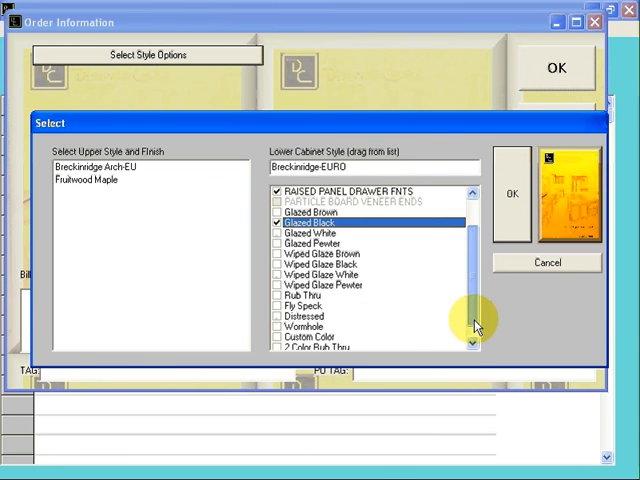
scroll(down, 3)
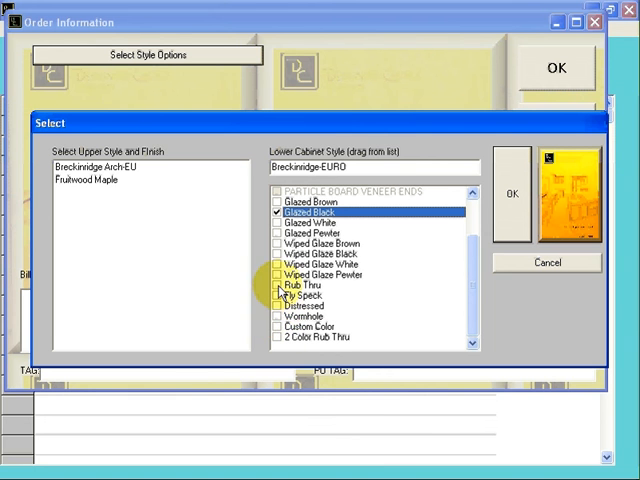
mouse_move(284, 344)
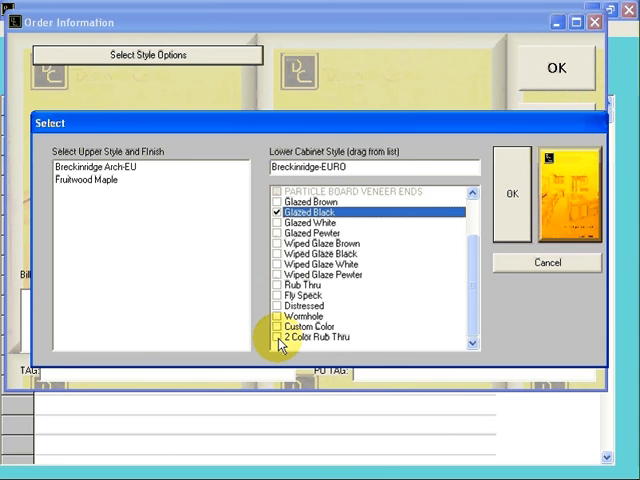
mouse_move(376, 324)
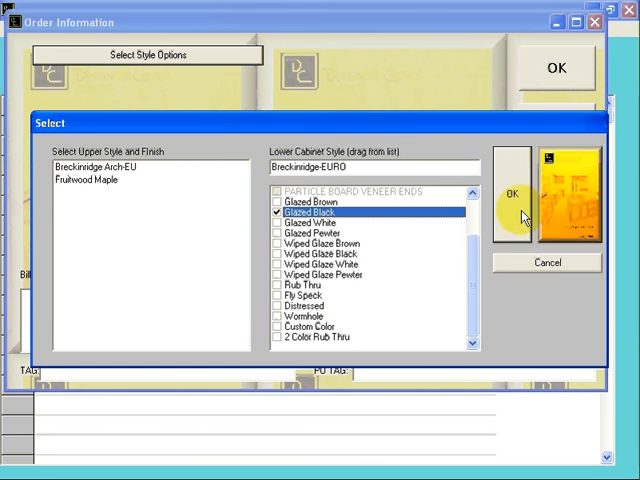
Step: Confirm the styles, set Discount Percent to 75 and the order tag to Purchase Order Number
click(512, 192)
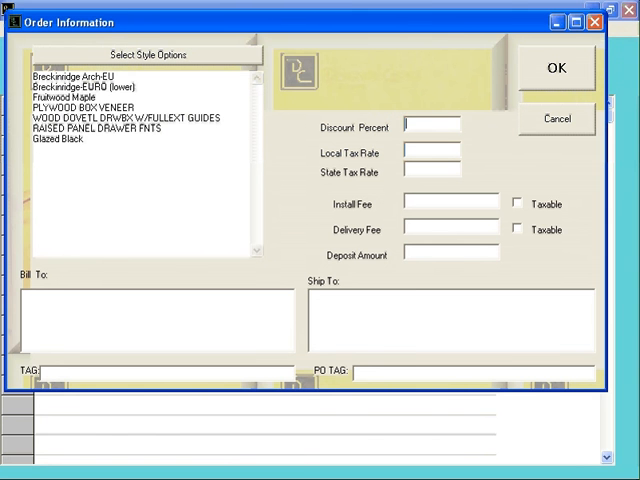
text(75)
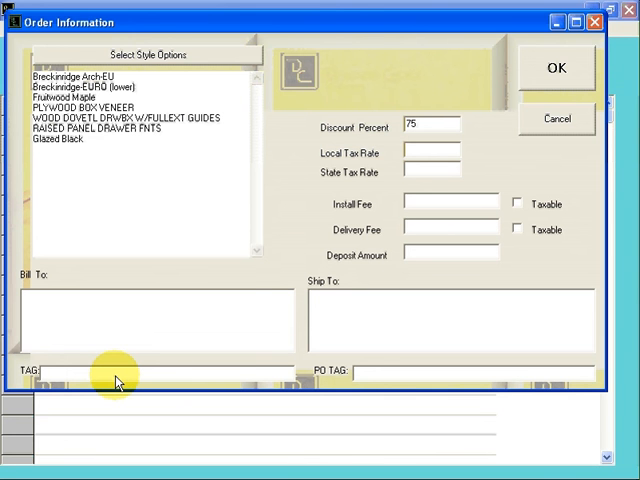
text(Purchase Order)
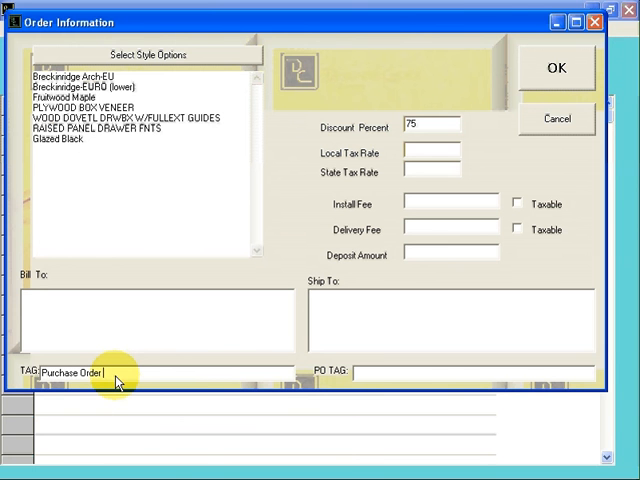
text(Number)
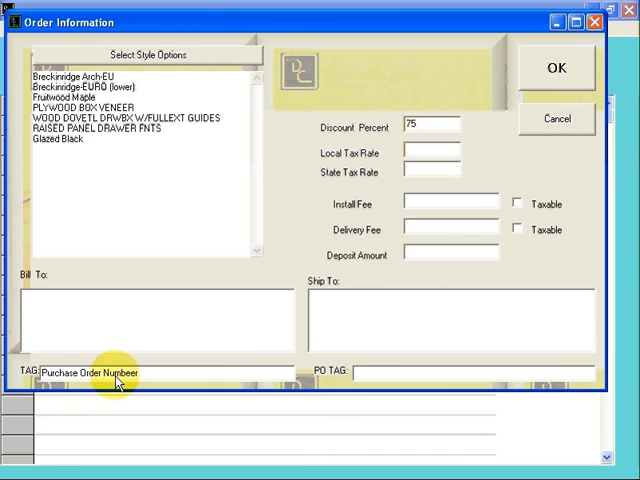
text(Purchase)
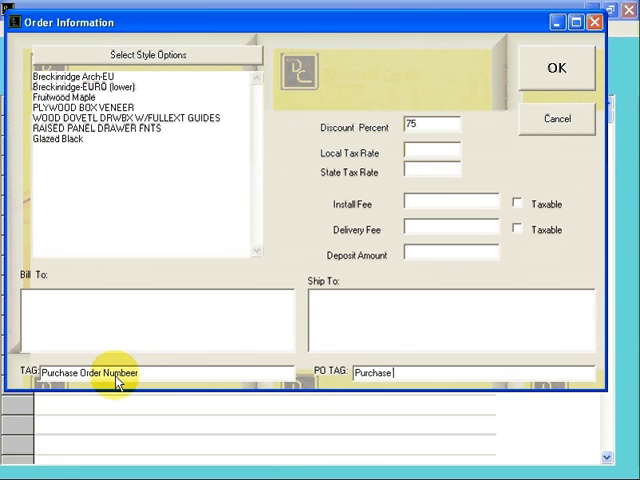
text(Order)
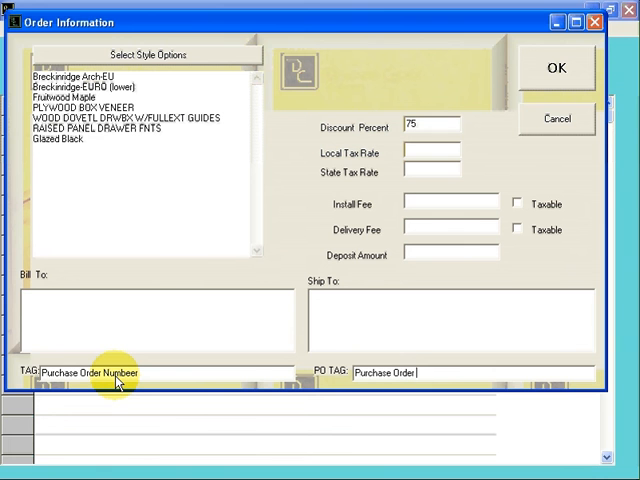
text(Number)
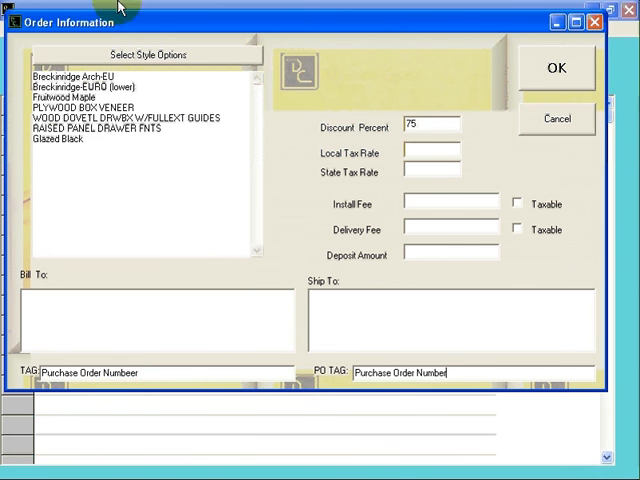
mouse_move(438, 196)
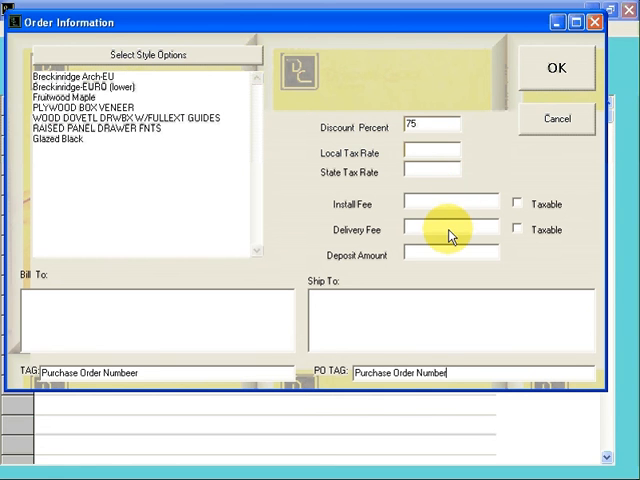
mouse_move(428, 218)
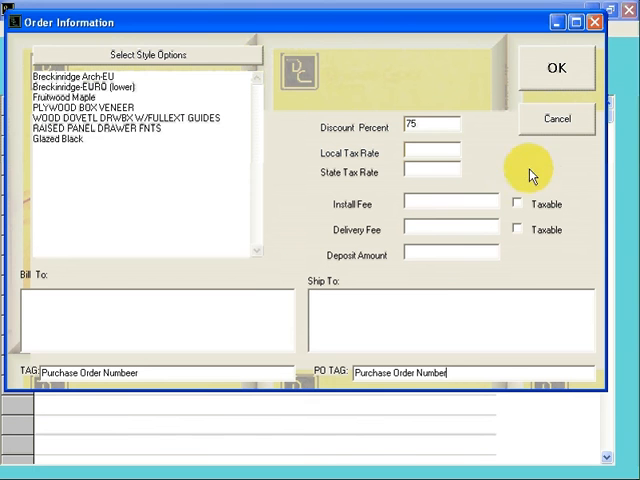
Step: Enter item b 15, quantity 1, on the first quote line and price it, returning N/A
click(556, 68)
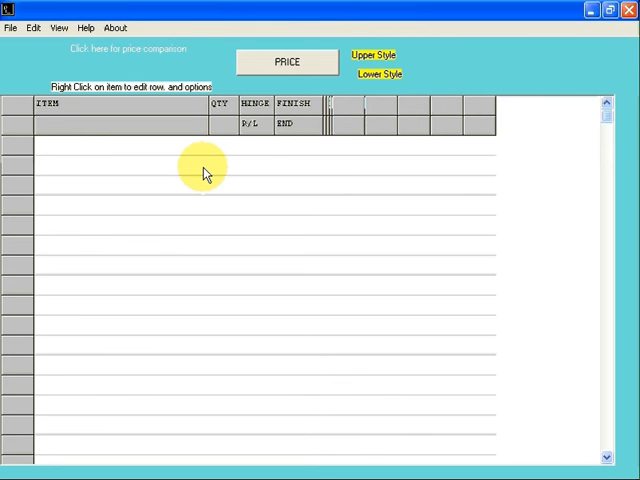
click(36, 144)
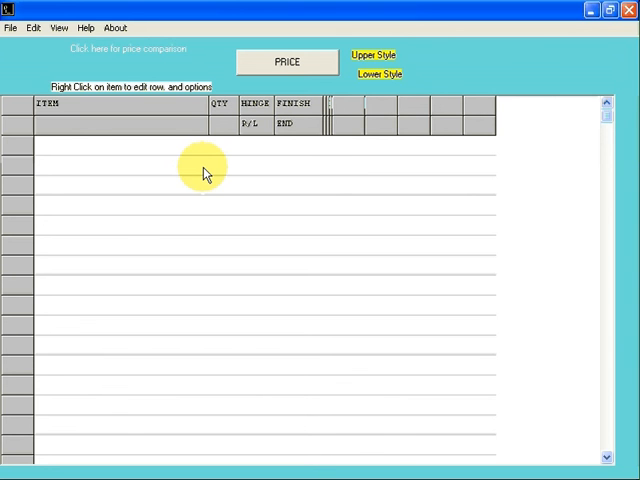
text(b 15)
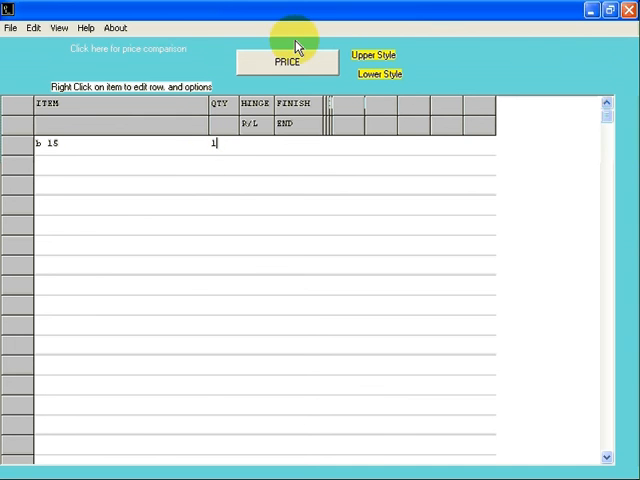
mouse_move(256, 84)
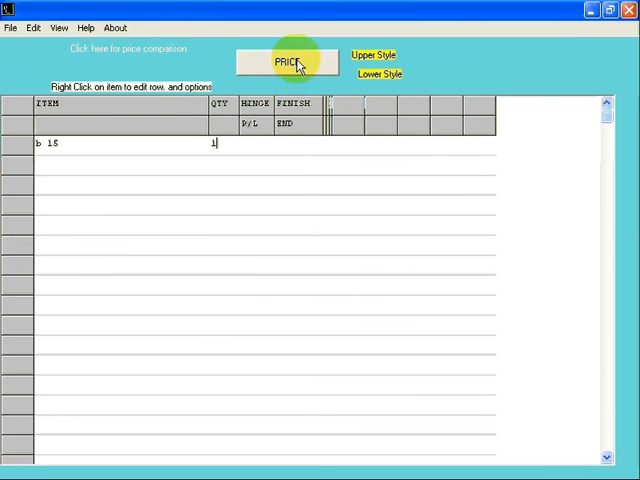
click(288, 62)
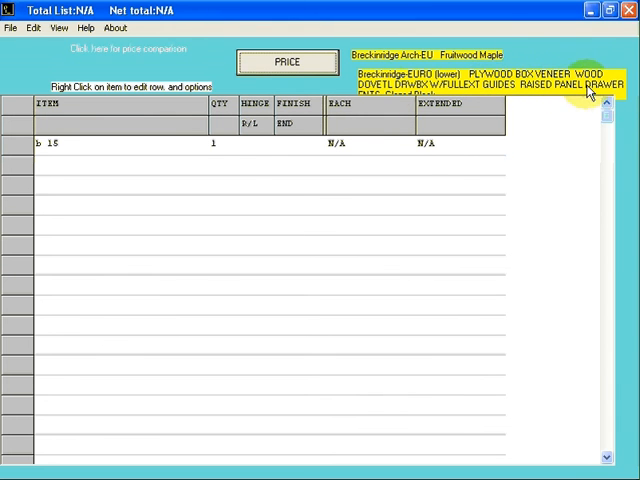
mouse_move(390, 96)
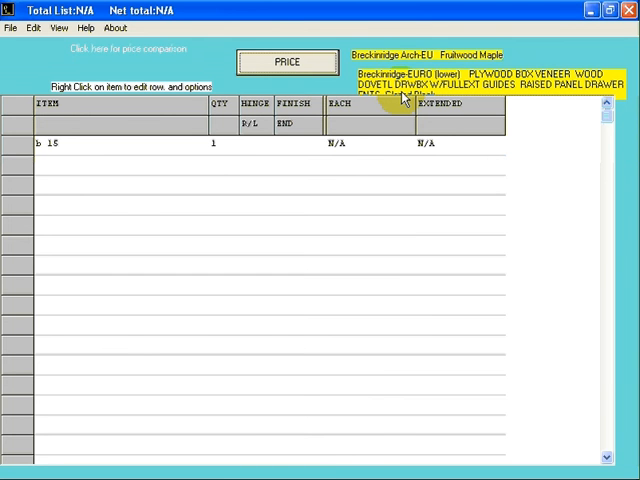
mouse_move(96, 126)
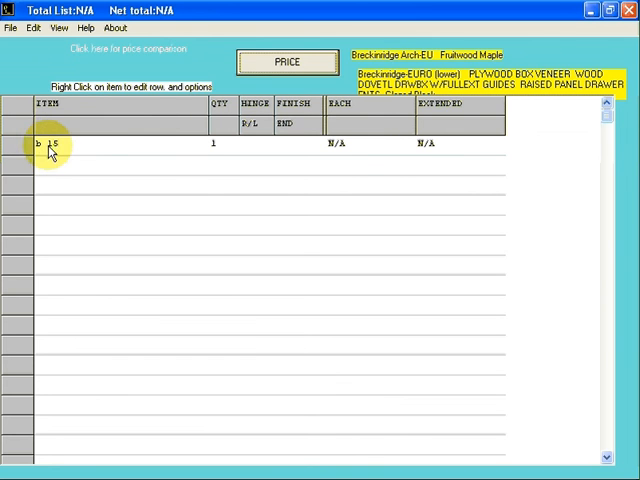
mouse_move(344, 152)
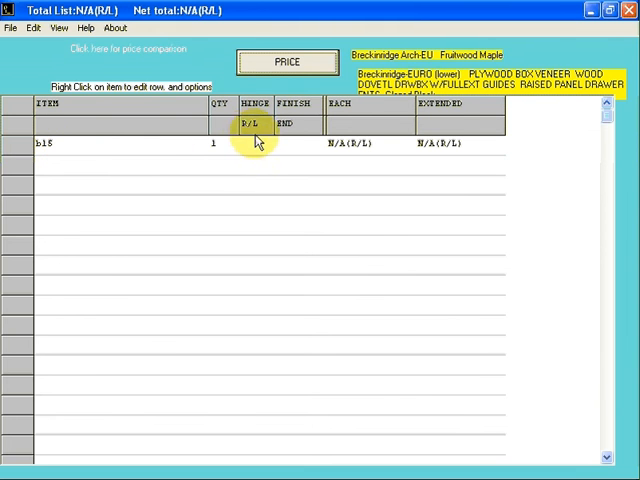
mouse_move(240, 140)
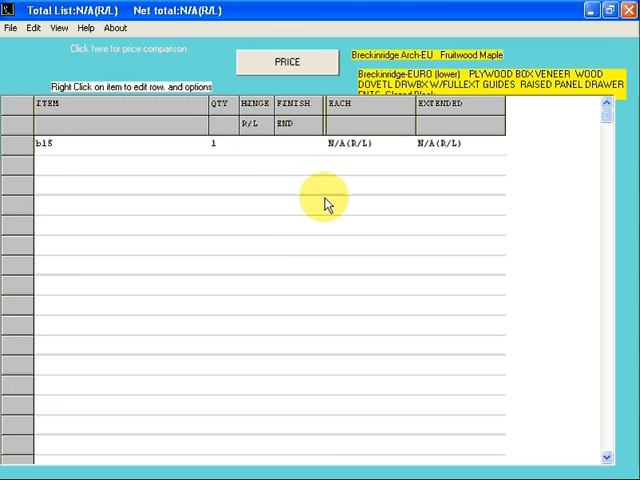
Step: Give item b15 a right hinge (r) so it prices at 832.00 list and 208.00 net
text(r)
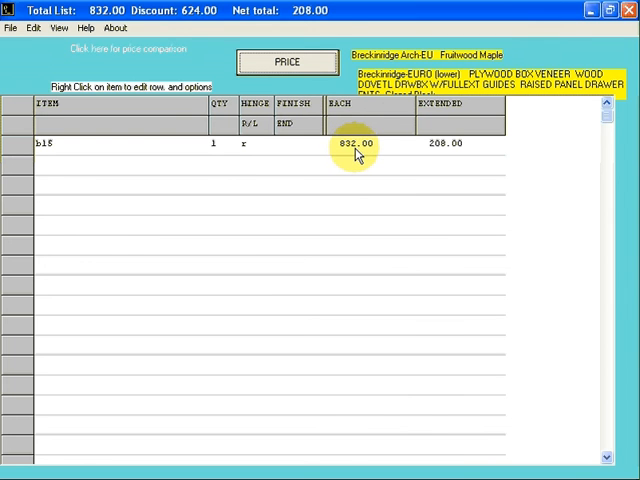
mouse_move(448, 156)
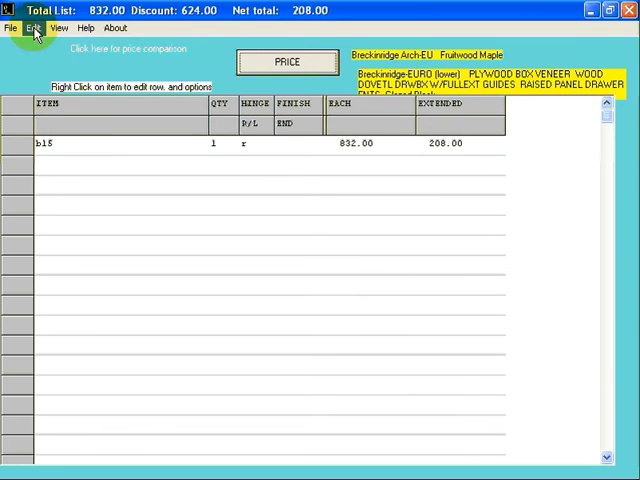
click(34, 28)
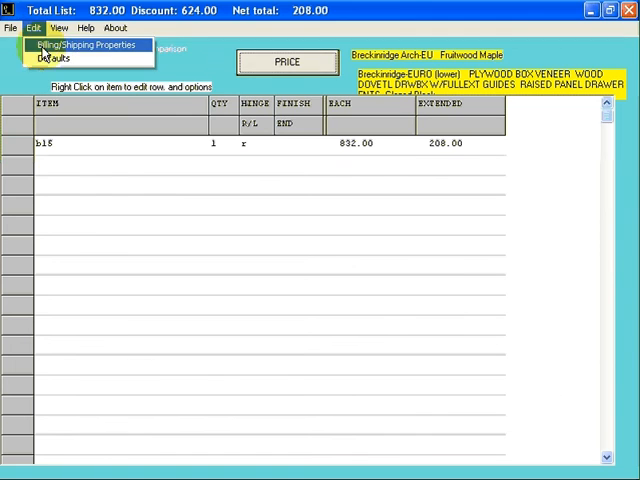
click(60, 56)
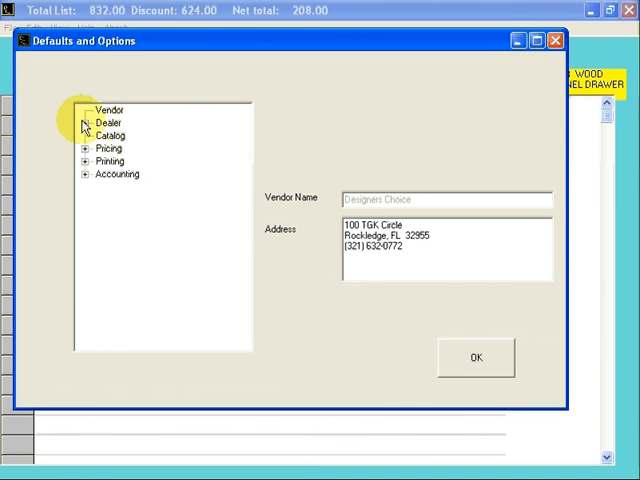
click(86, 122)
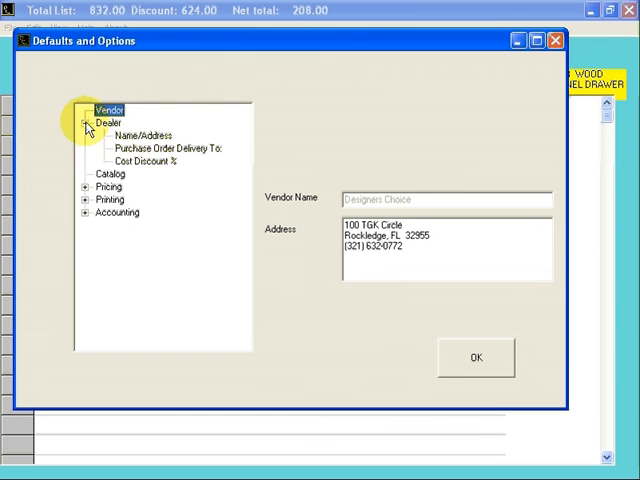
click(144, 136)
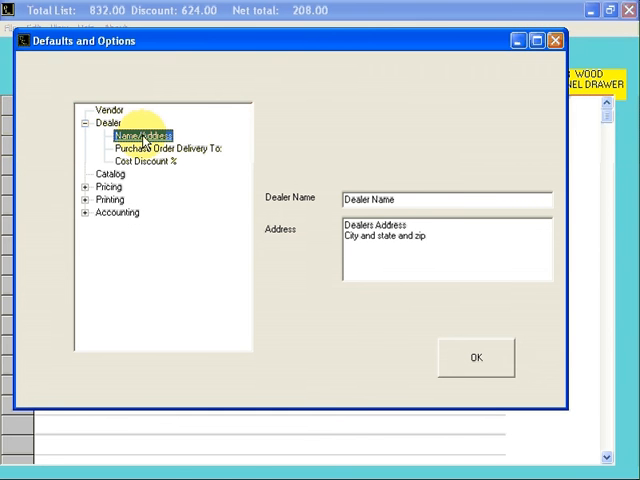
mouse_move(450, 240)
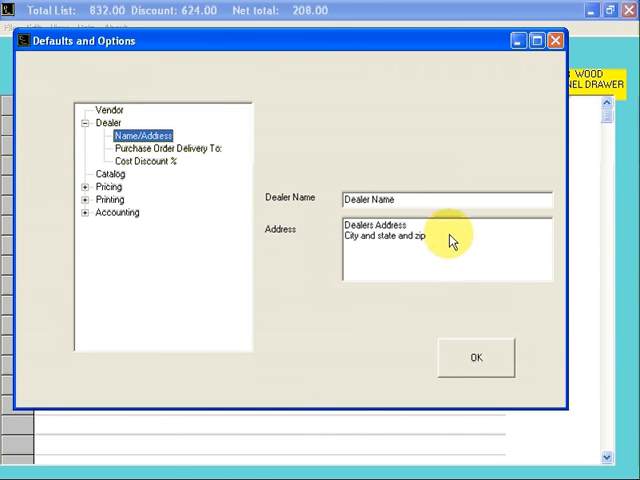
mouse_move(430, 204)
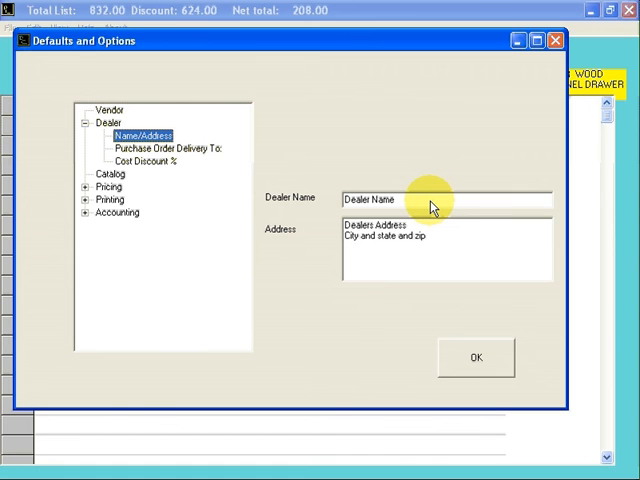
mouse_move(448, 248)
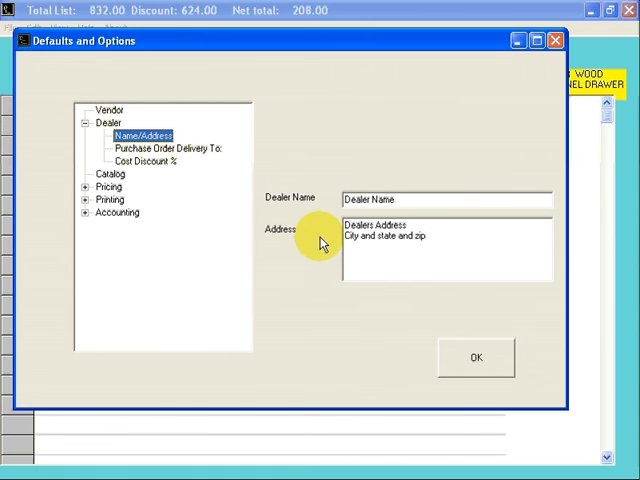
mouse_move(400, 236)
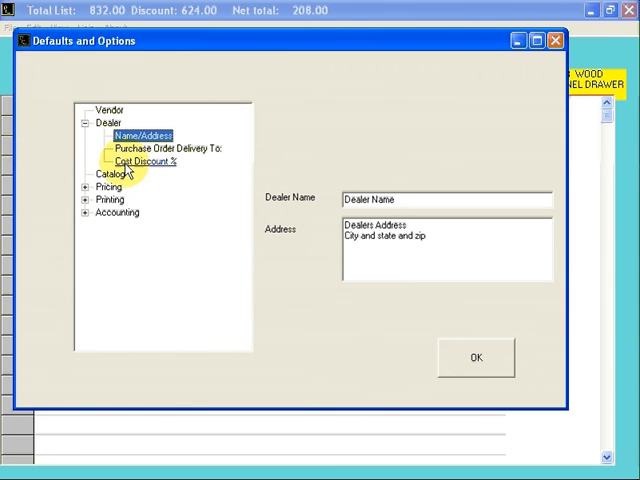
click(144, 160)
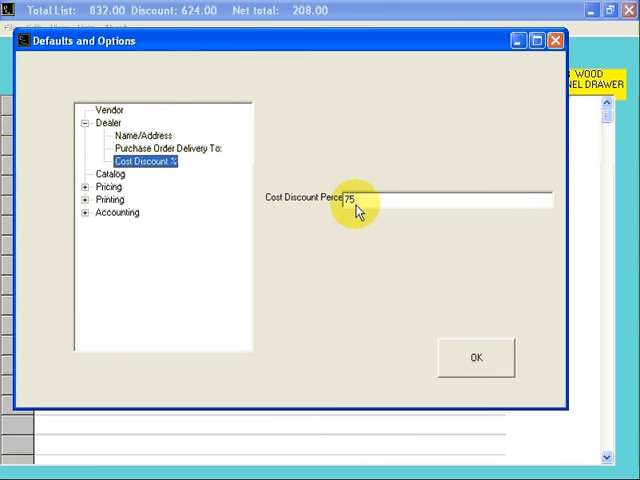
mouse_move(344, 208)
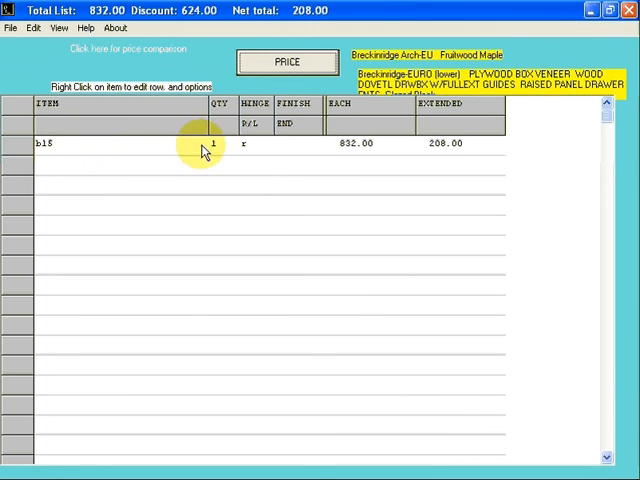
mouse_move(52, 164)
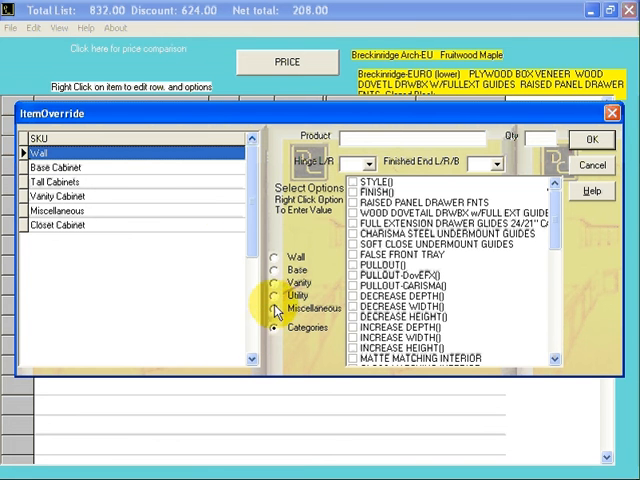
Step: Add wall cabinet W3036, quantity 2, finished end B, as a second quote line
click(36, 152)
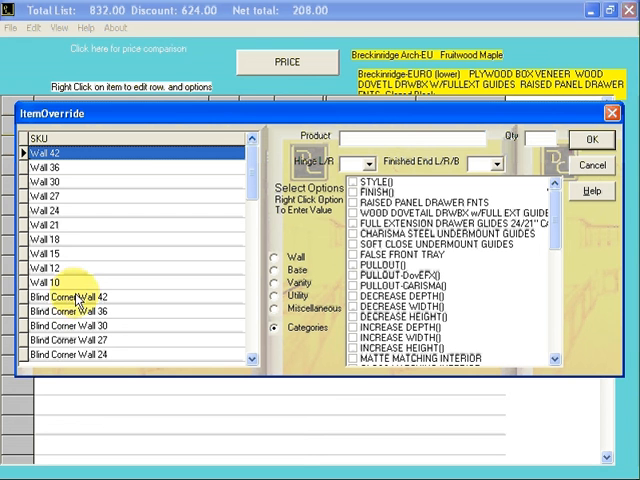
mouse_move(96, 324)
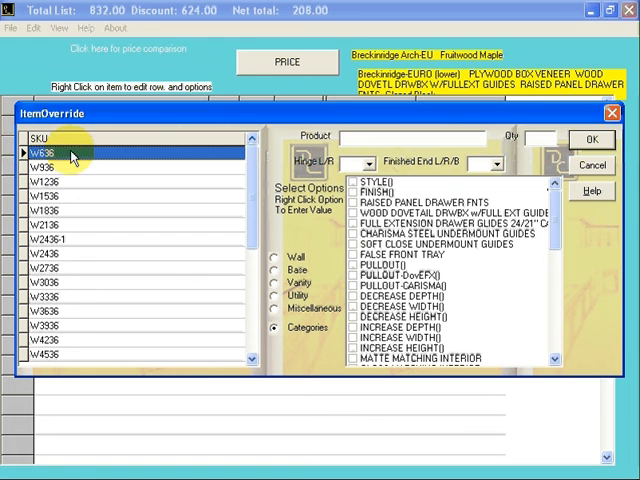
mouse_move(72, 292)
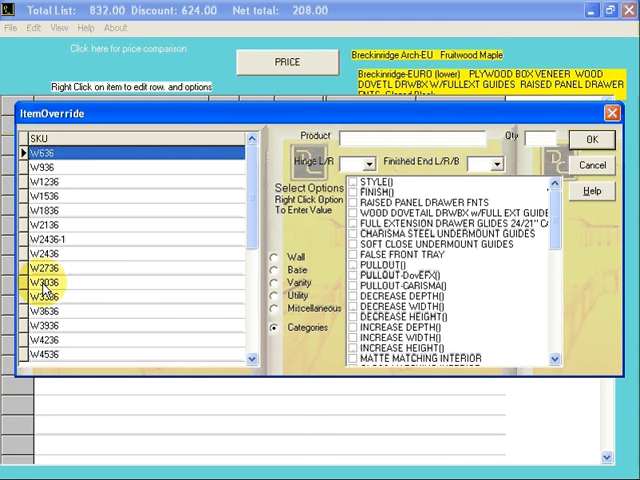
click(56, 286)
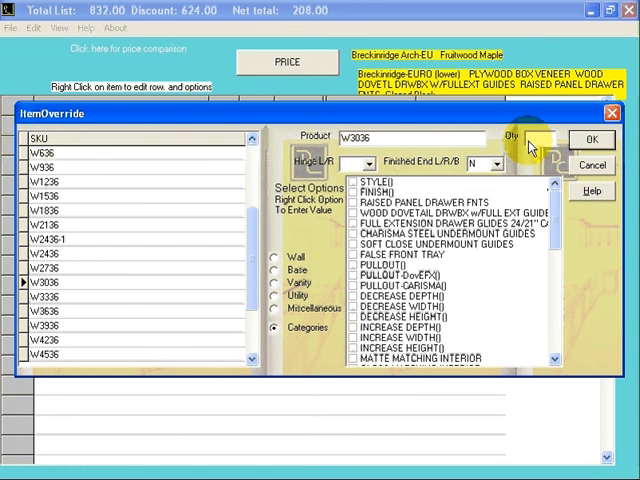
text(2)
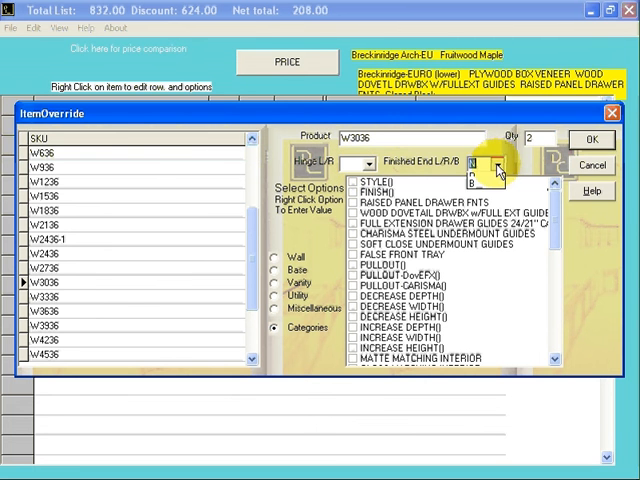
click(492, 164)
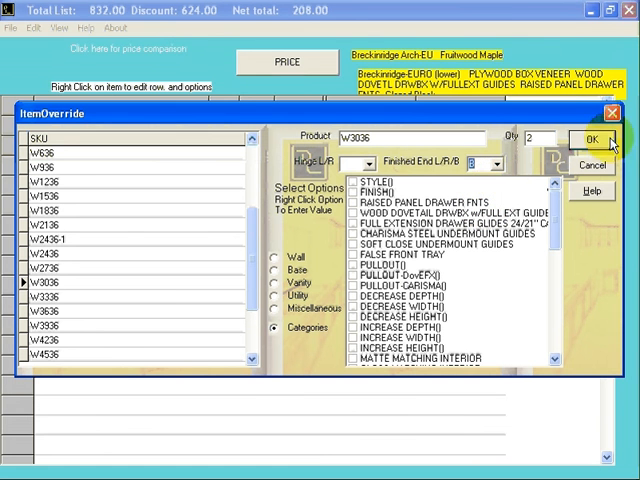
click(588, 138)
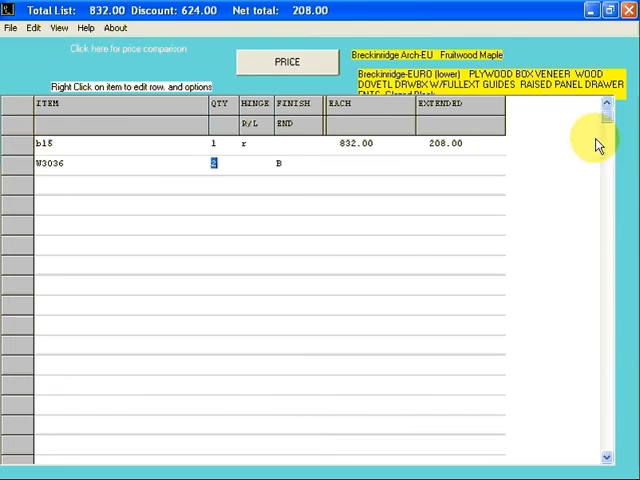
mouse_move(260, 170)
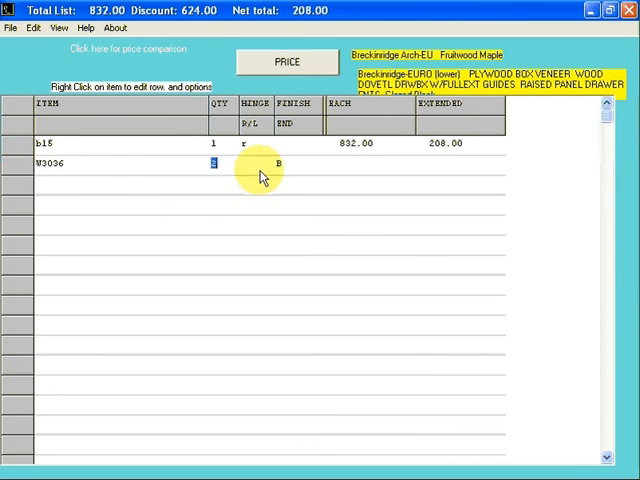